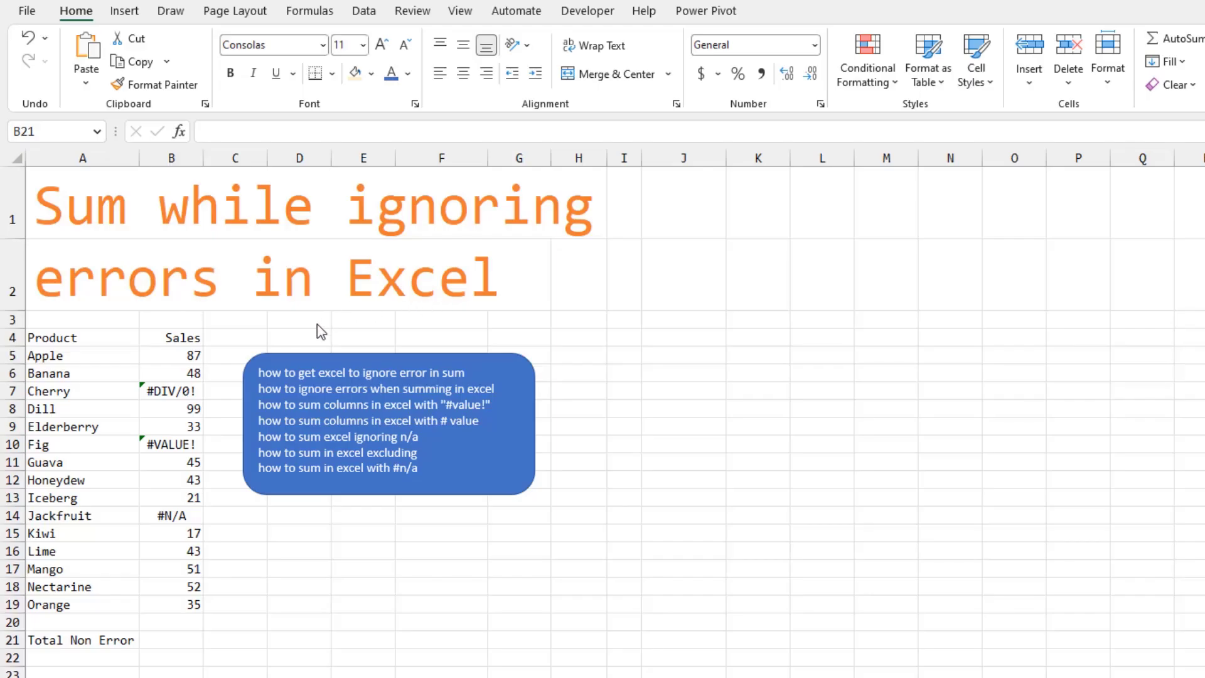
# Enter a plain AutoSum of sales B5:B20 in B21, which returns #DIV/0!
pyautogui.click(175, 640)
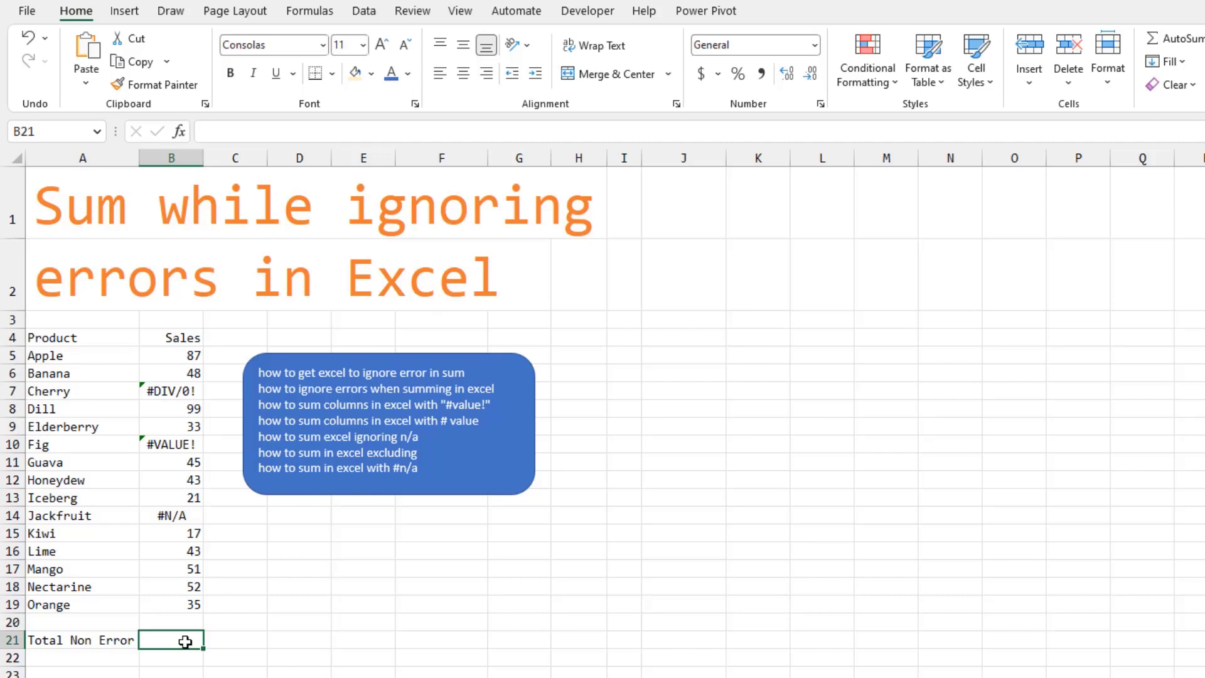
pyautogui.click(308, 10)
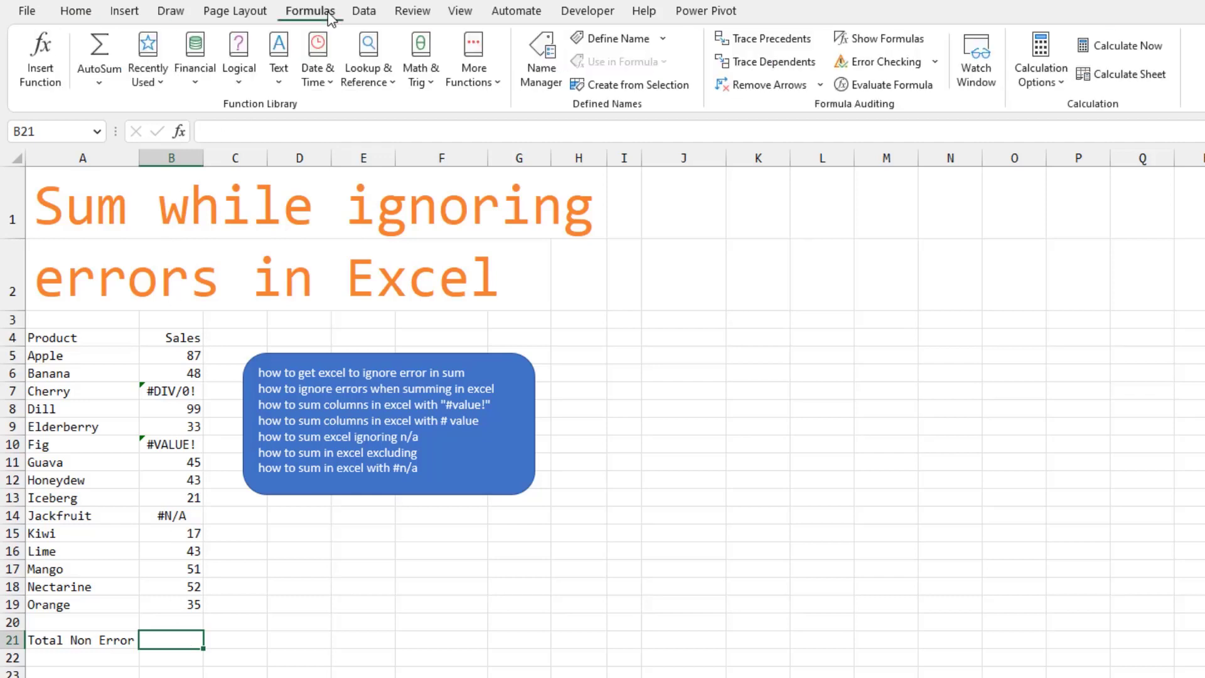
pyautogui.moveTo(99, 49)
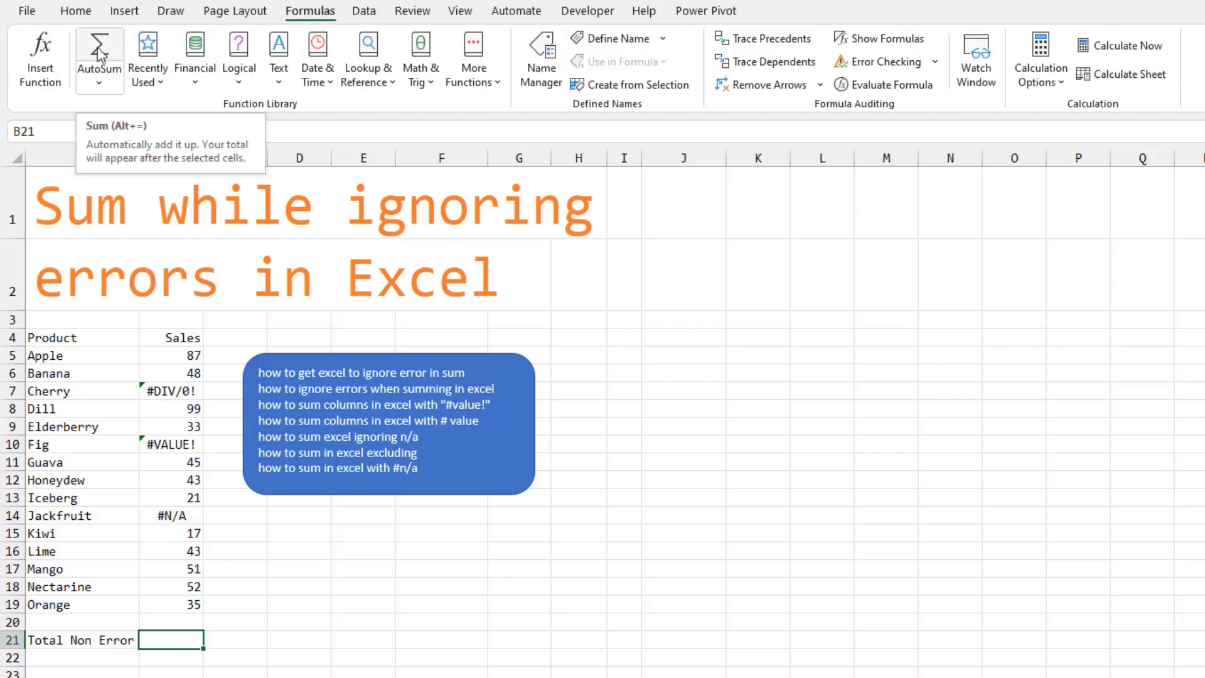
pyautogui.click(98, 49)
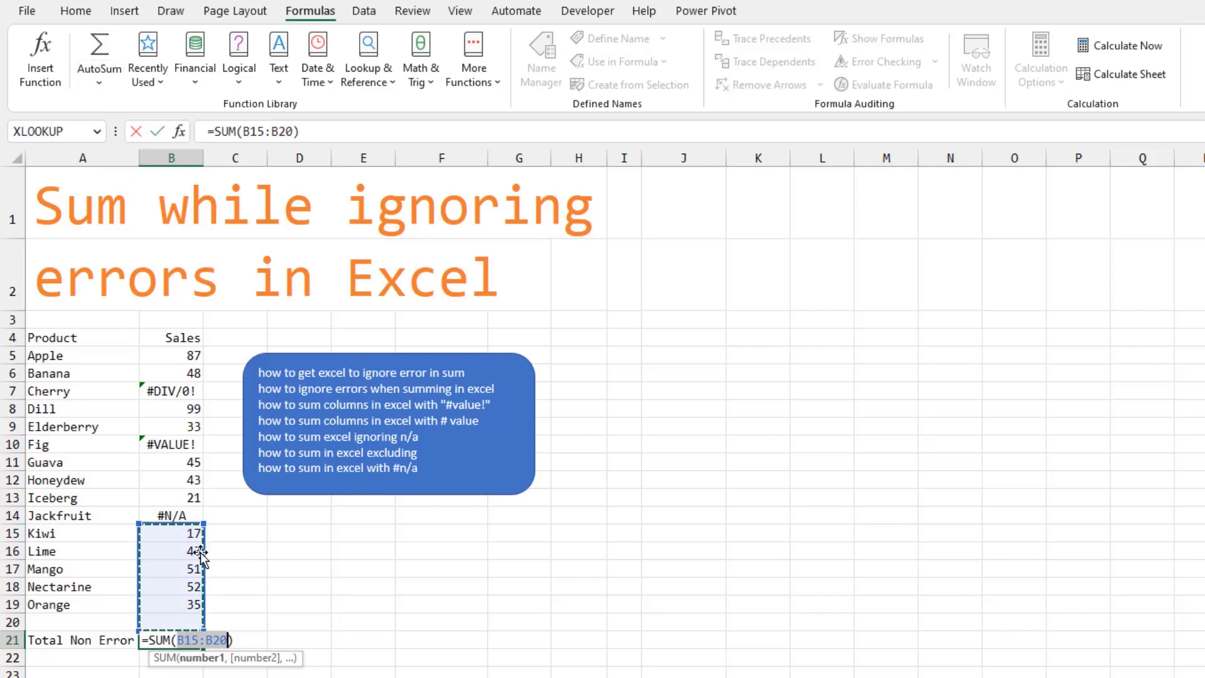
pyautogui.click(171, 355)
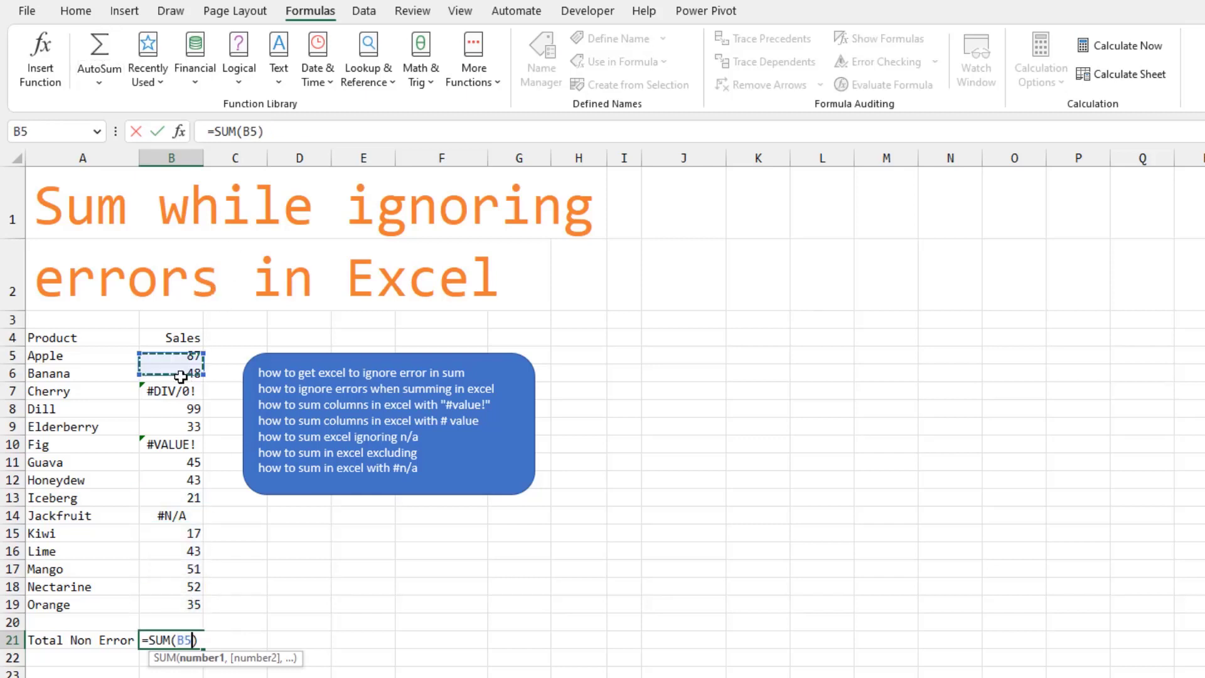
pyautogui.moveTo(171, 355); pyautogui.dragTo(171, 586)
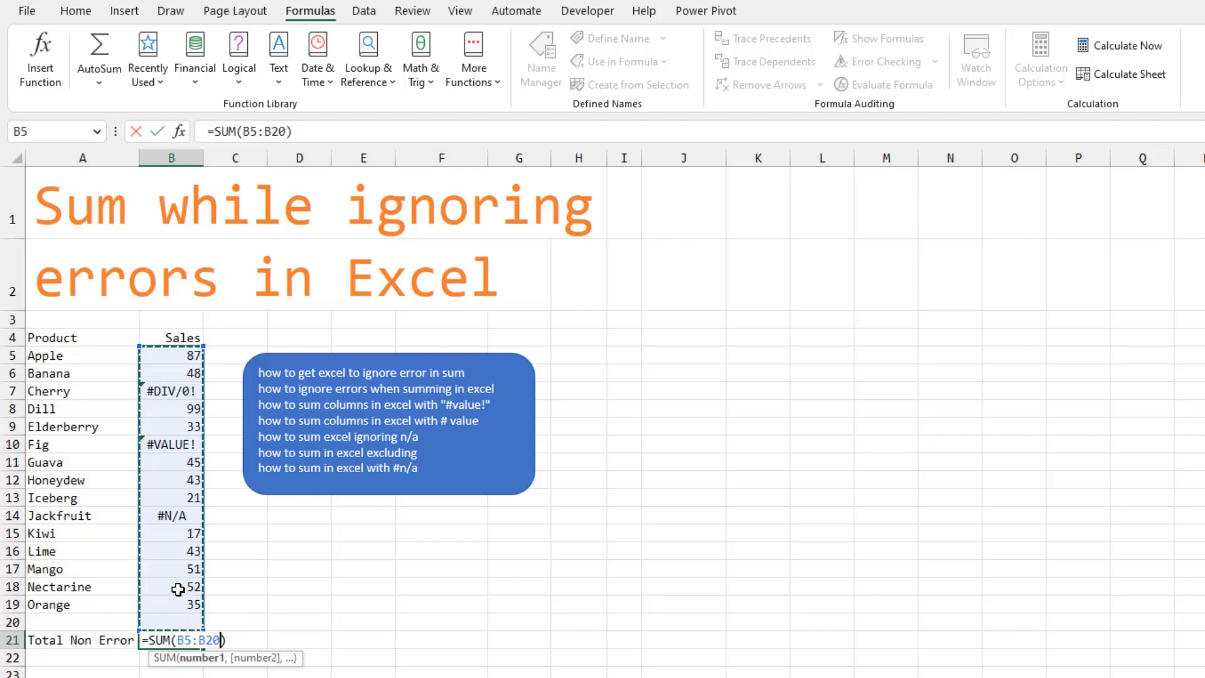
pyautogui.press('Enter')
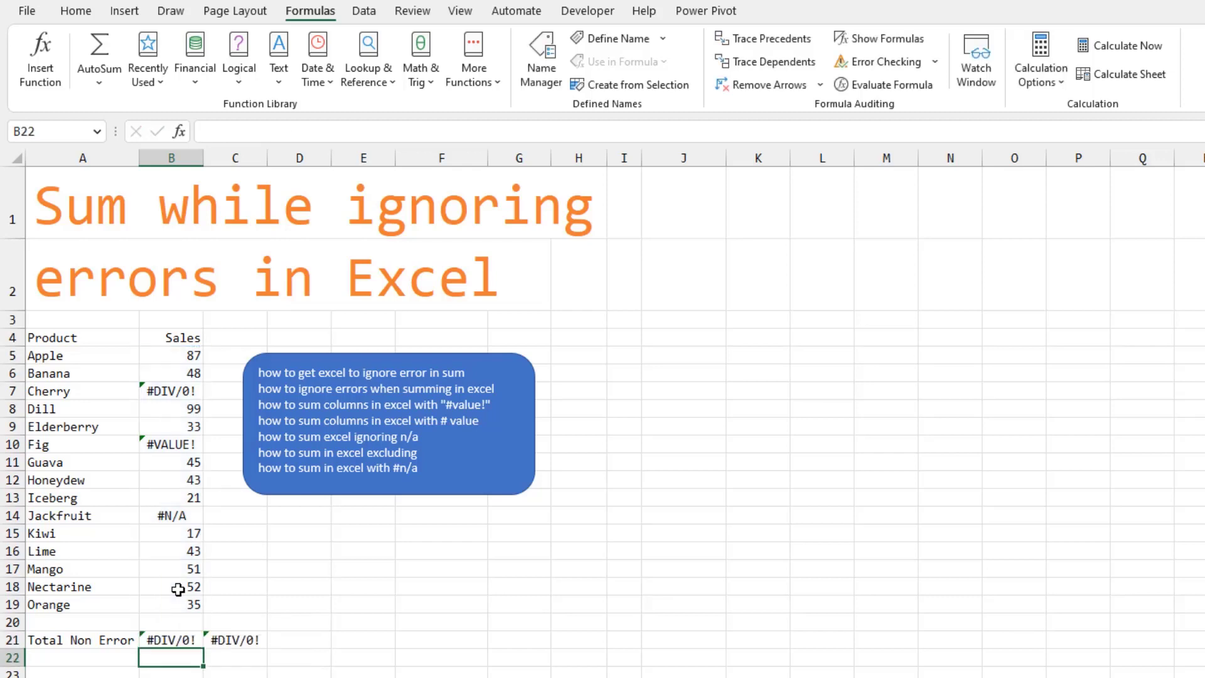
# Rewrite B21 as =SUM(IFERROR(B5:B20,0)) so error cells count as zero
pyautogui.write('=SUM(B5:B20)')
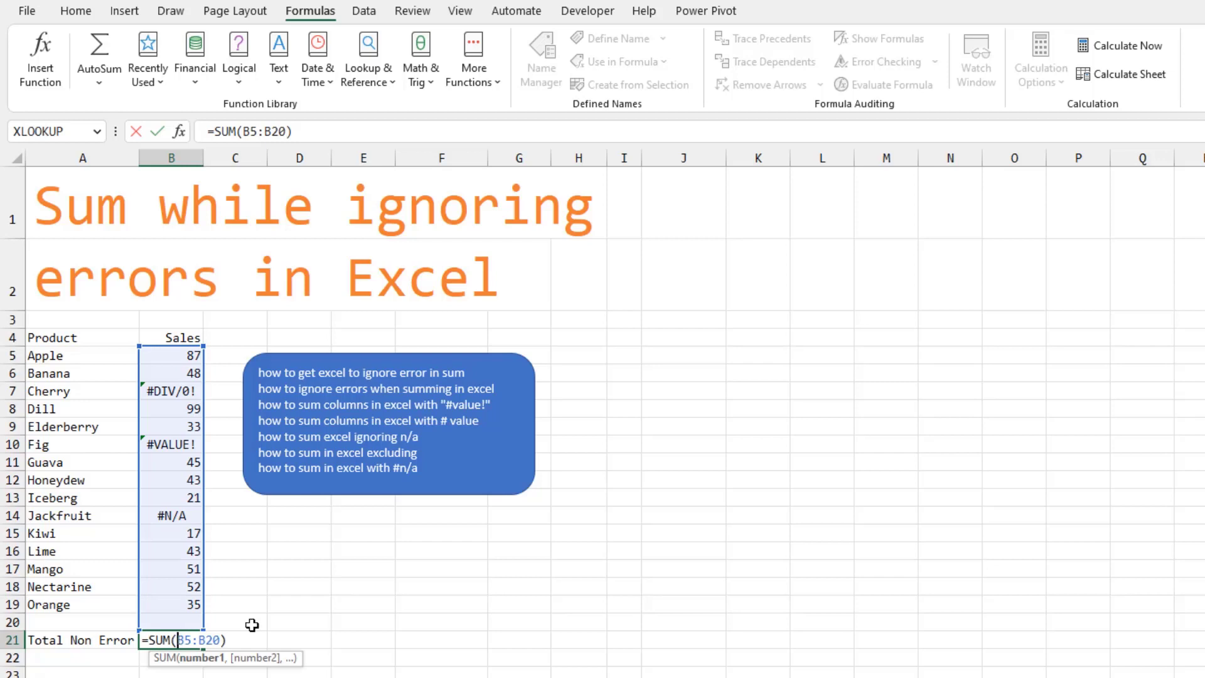
pyautogui.moveTo(412, 621)
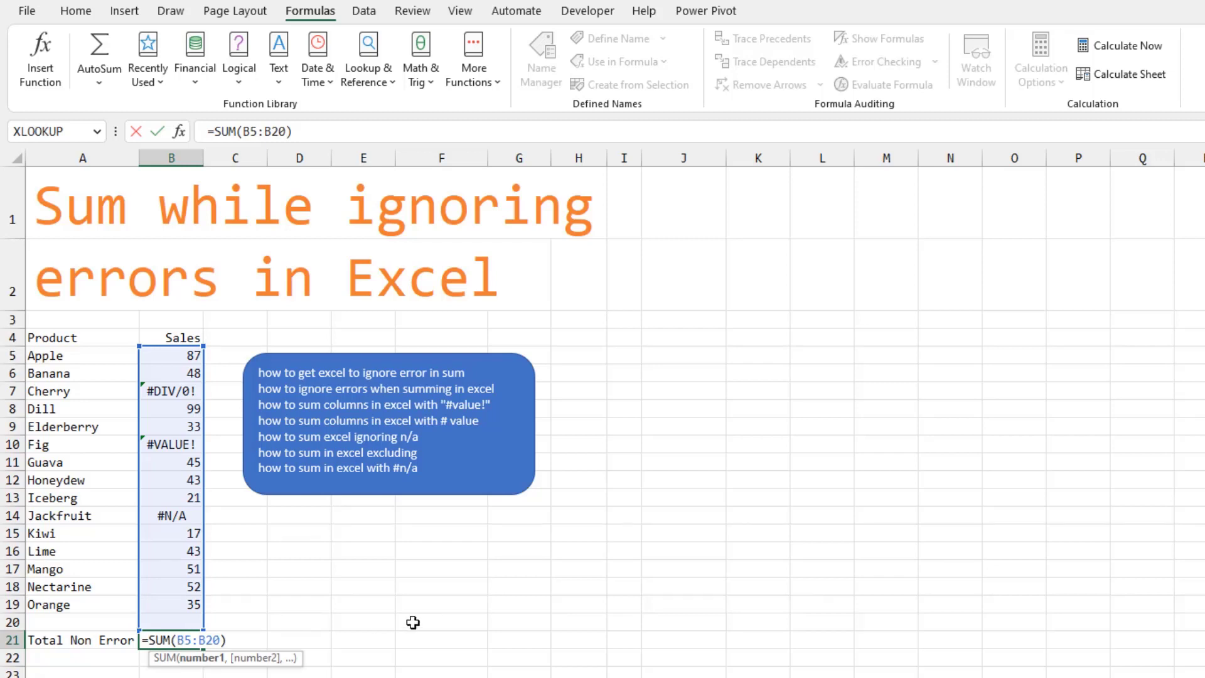
pyautogui.write('IFERROR(')
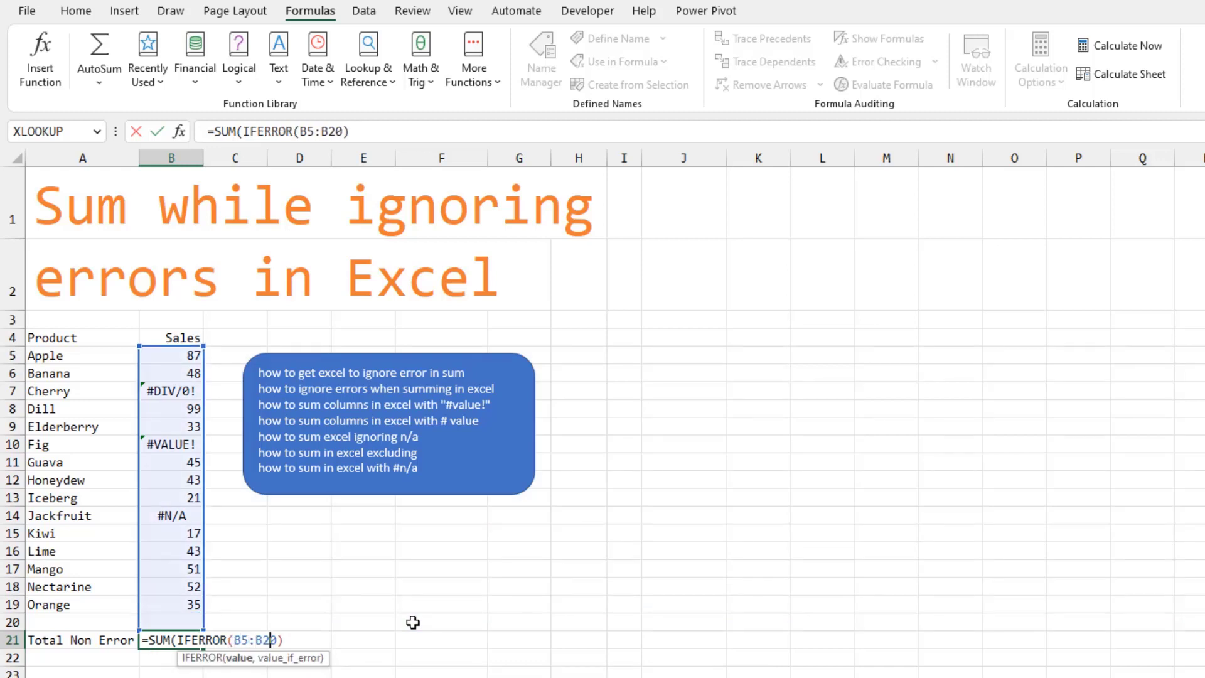
pyautogui.write(',0')
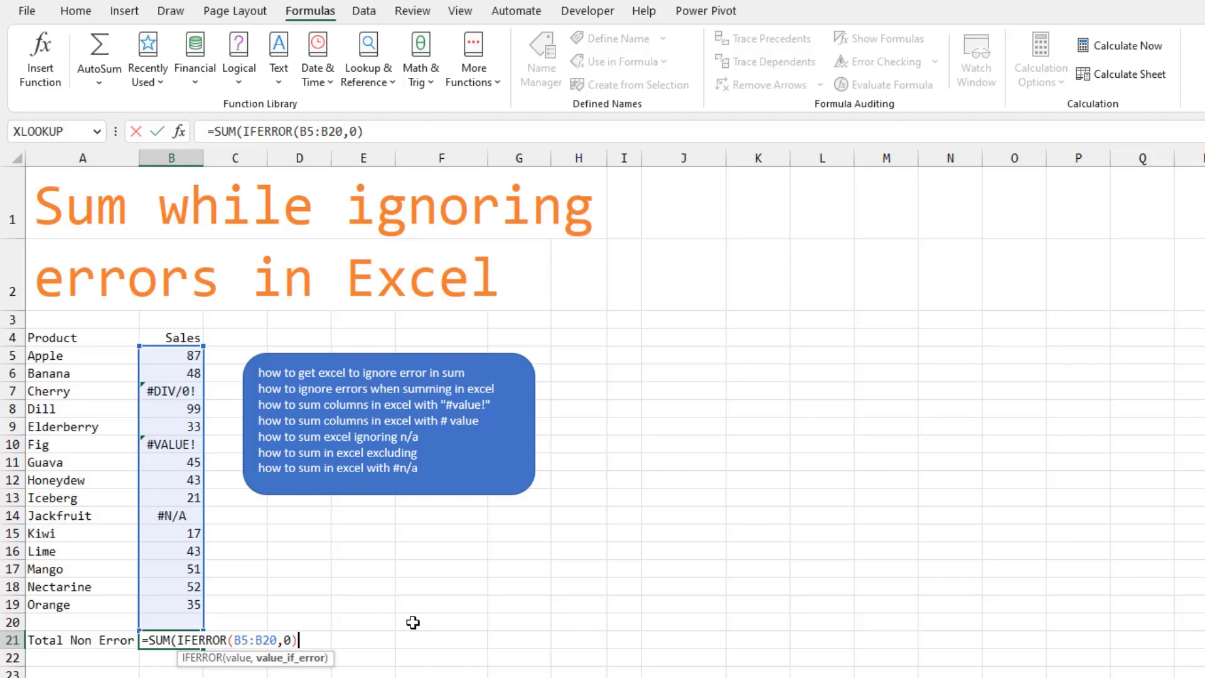
pyautogui.write(')')
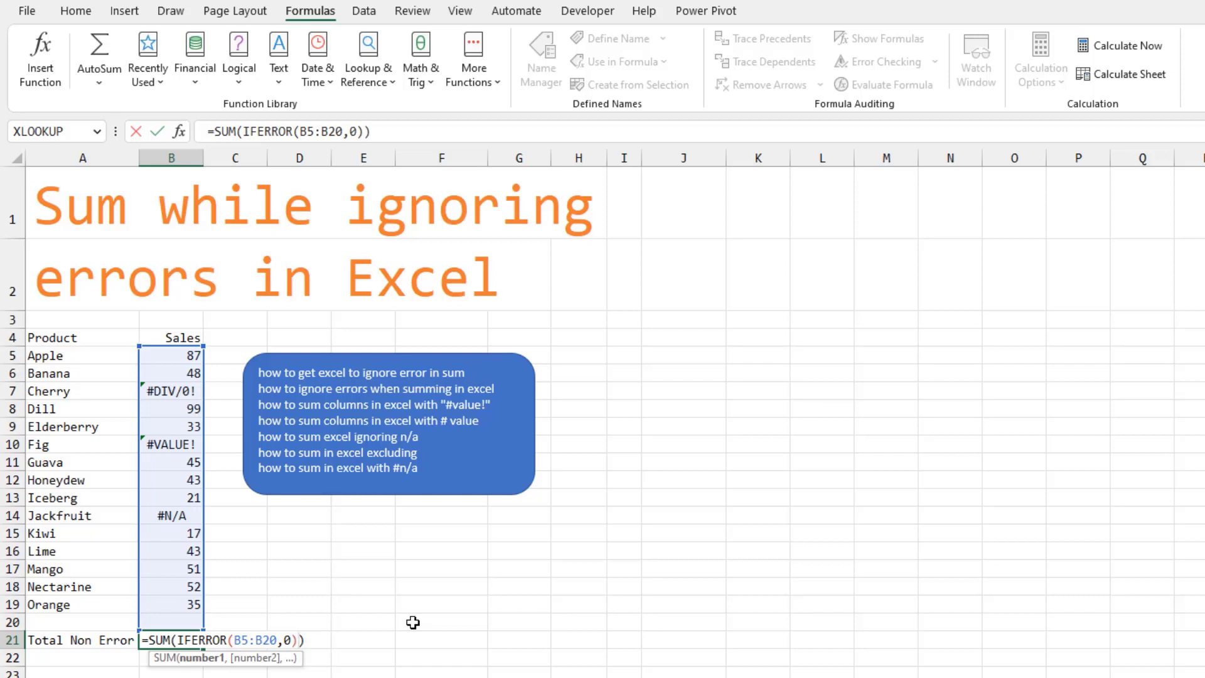
pyautogui.press('Enter')
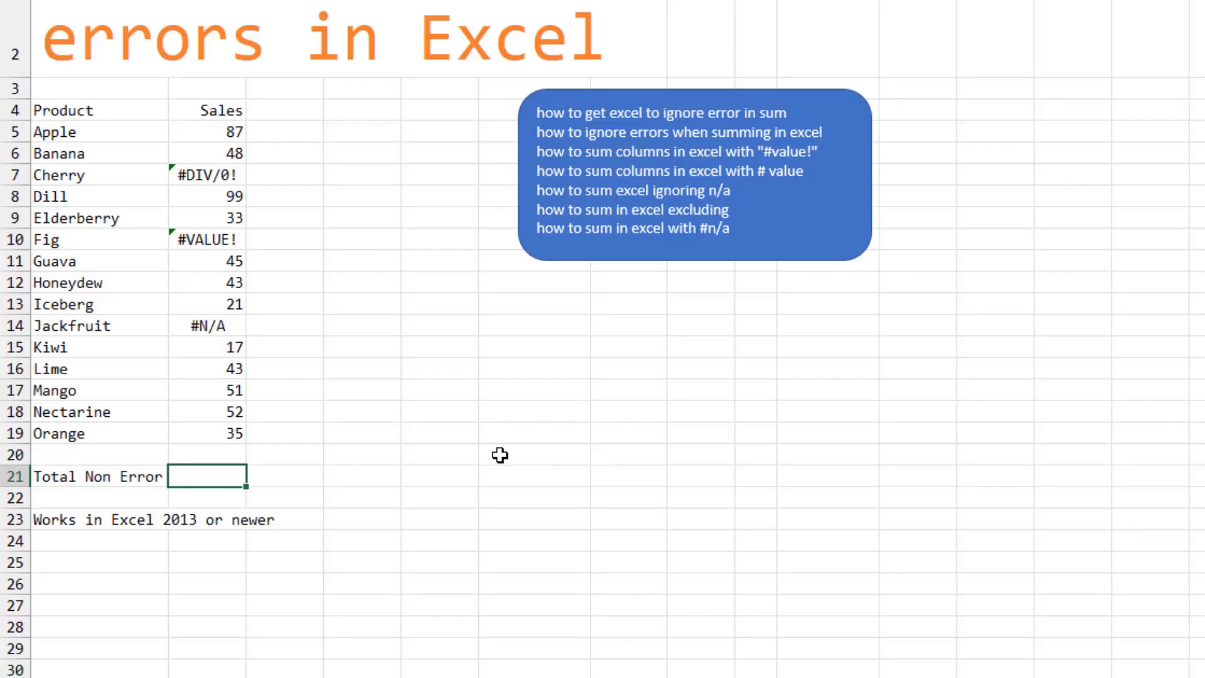
# Enter =AGGREGATE(9,6,B5:B19) in B21 to total sales ignoring errors, giving 574
pyautogui.write('=')
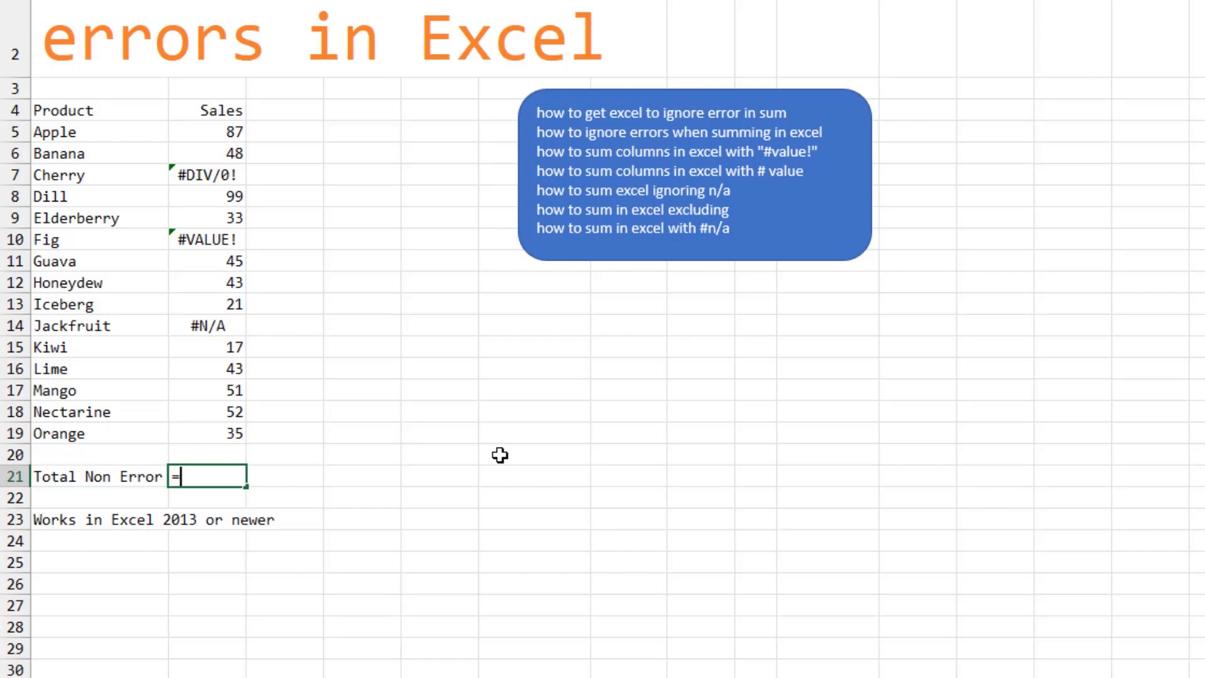
pyautogui.write('AGGREGATE(')
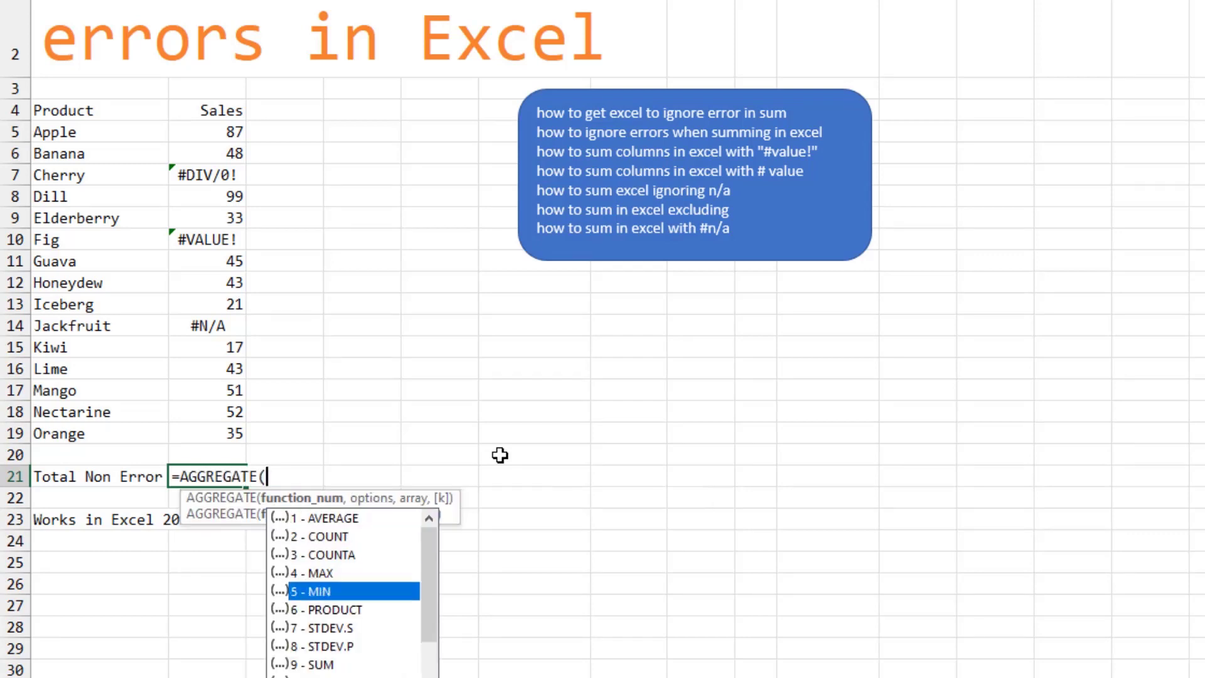
pyautogui.write('9')
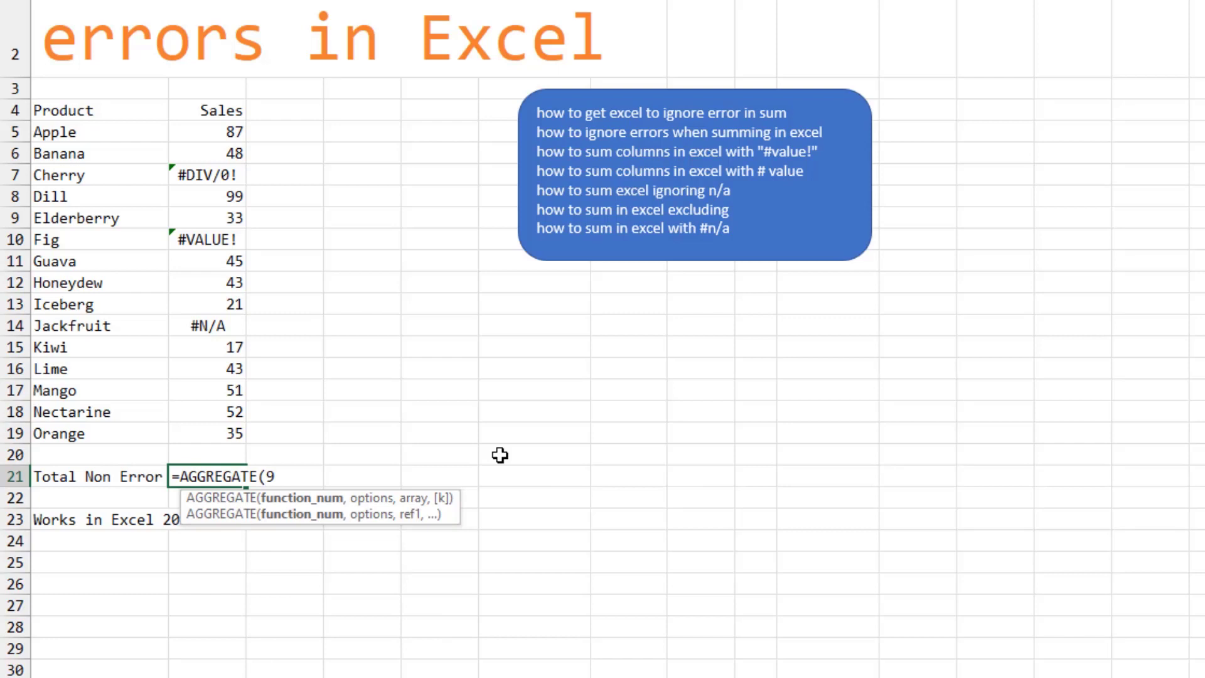
pyautogui.write(',')
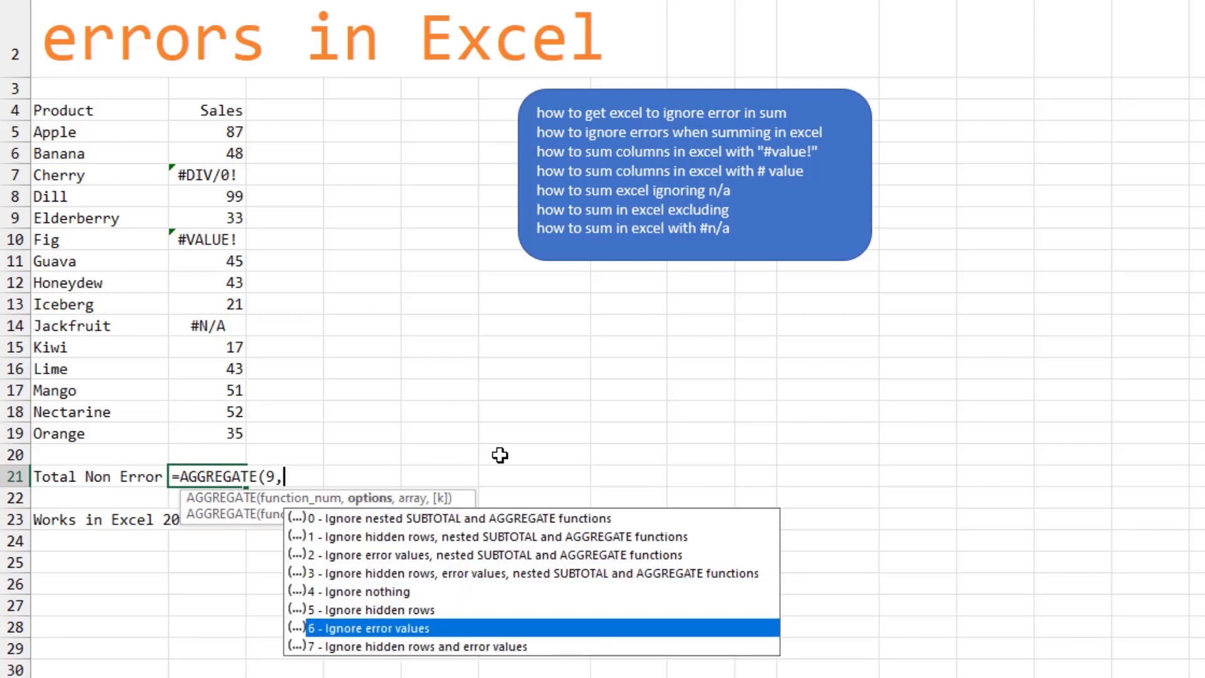
pyautogui.write('6')
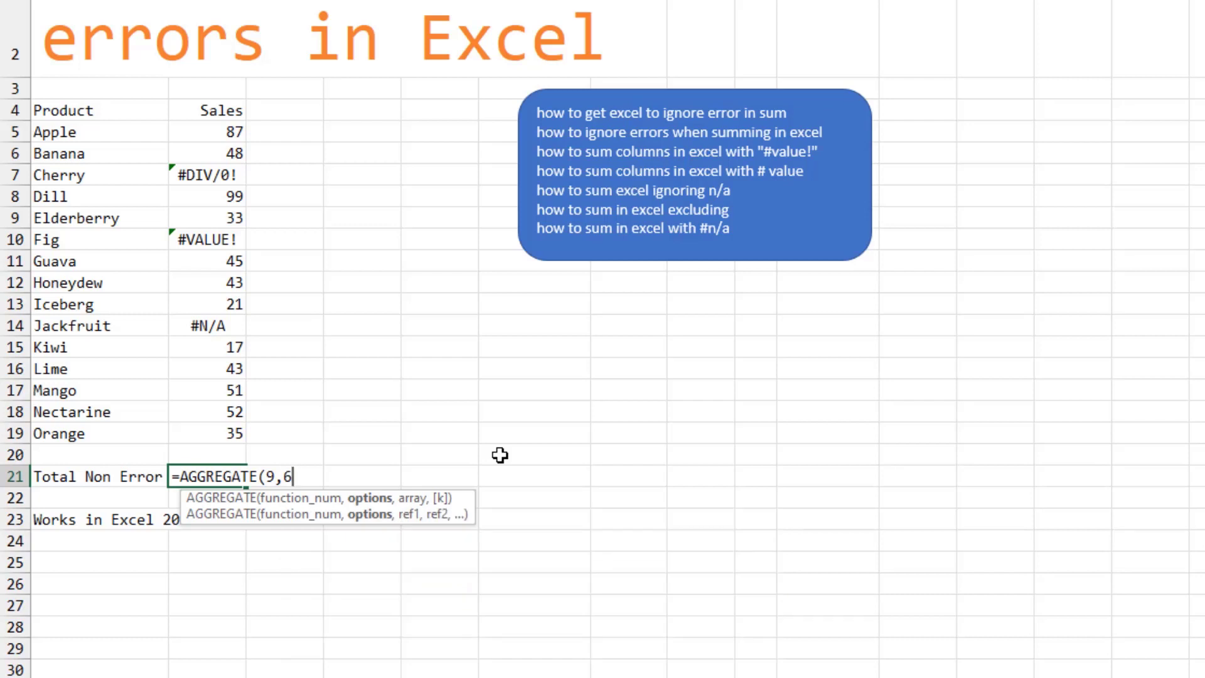
pyautogui.moveTo(207, 110); pyautogui.dragTo(207, 438)
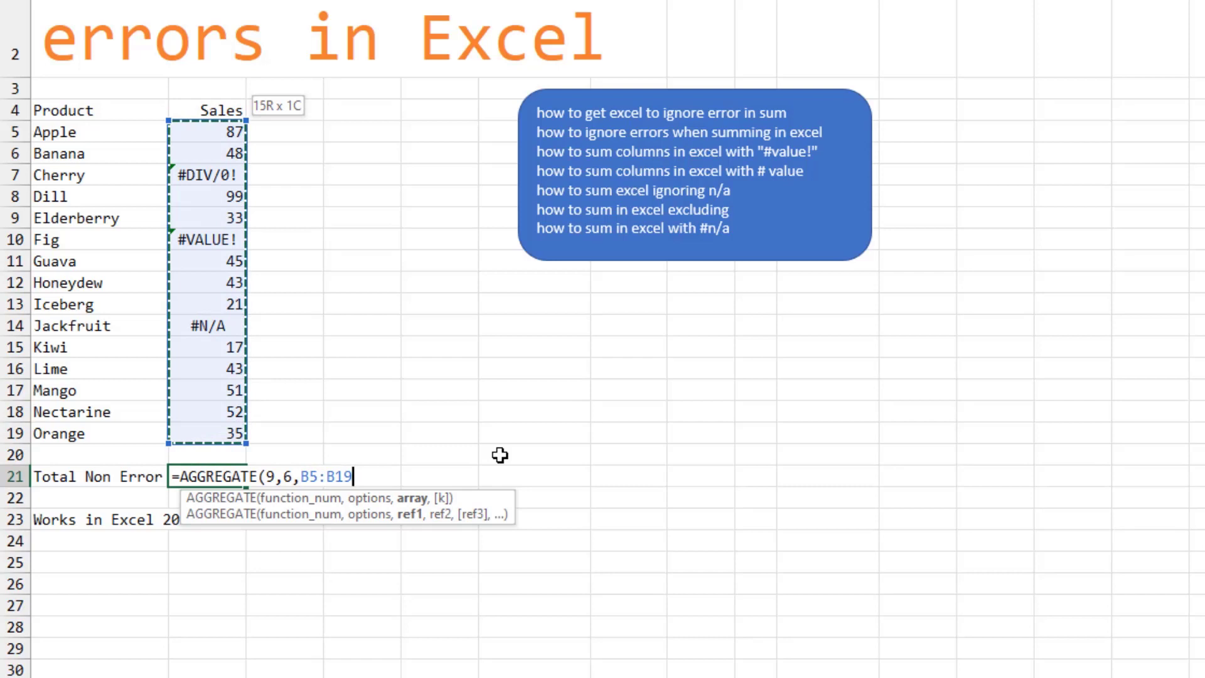
pyautogui.press('Enter')
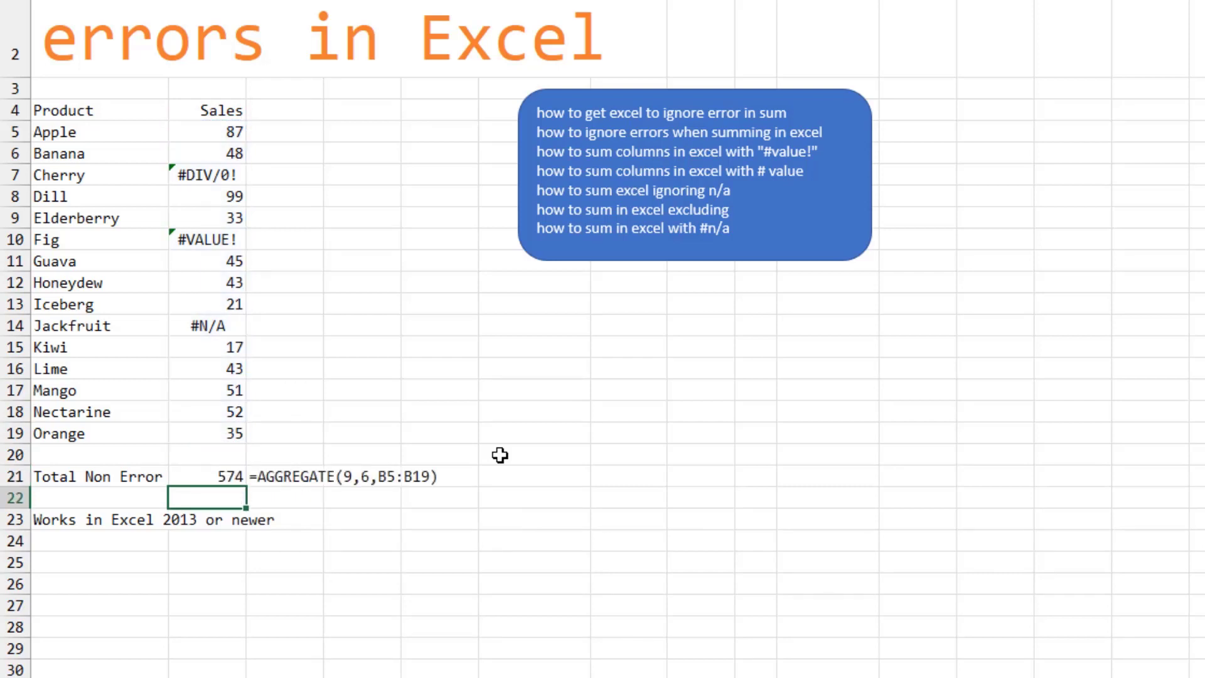